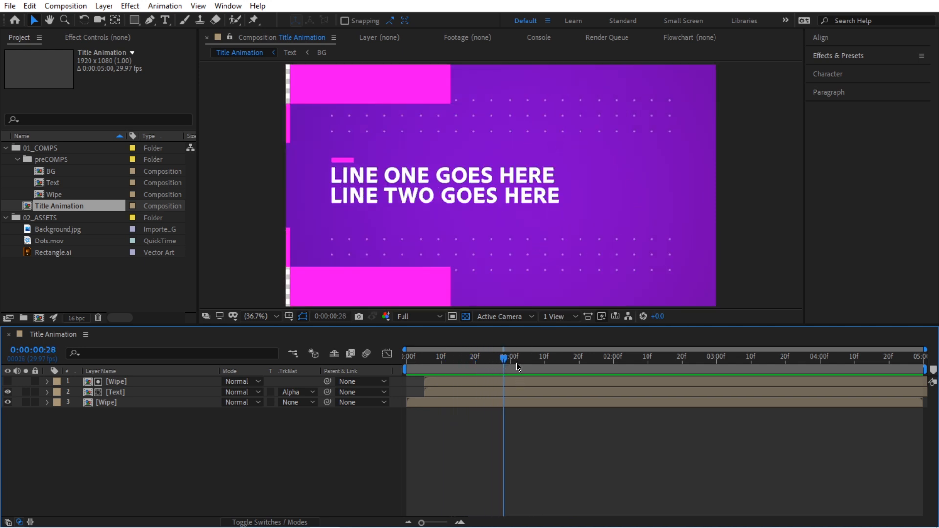
Step: Scrub to where the wipe reveals the title, then open the Text precomp
{"action": "left_click_drag", "start_coordinate": [504, 357], "coordinate": [550, 357]}
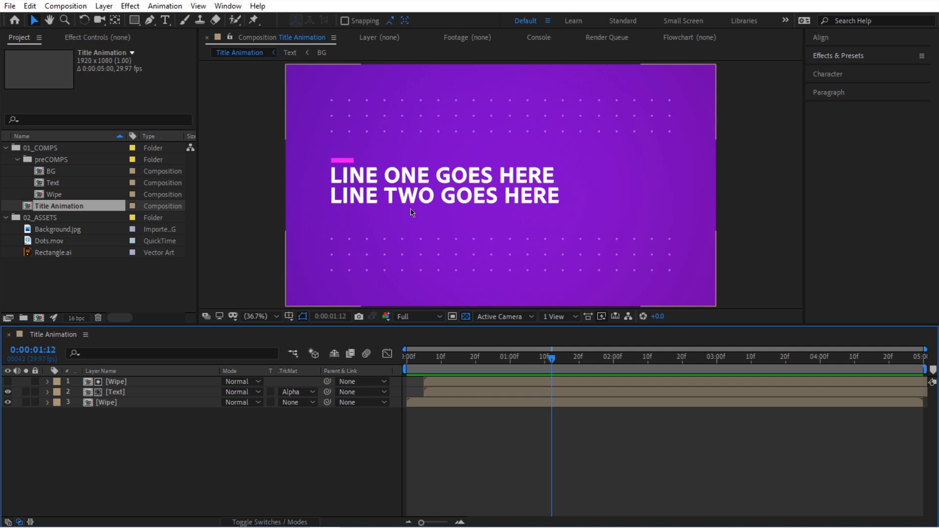
{"action": "mouse_move", "coordinate": [400, 187]}
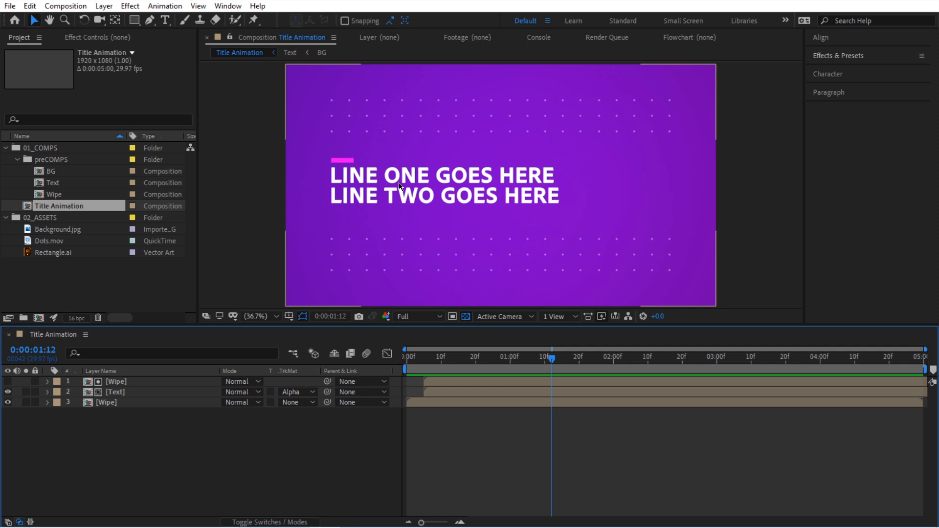
{"action": "mouse_move", "coordinate": [289, 194]}
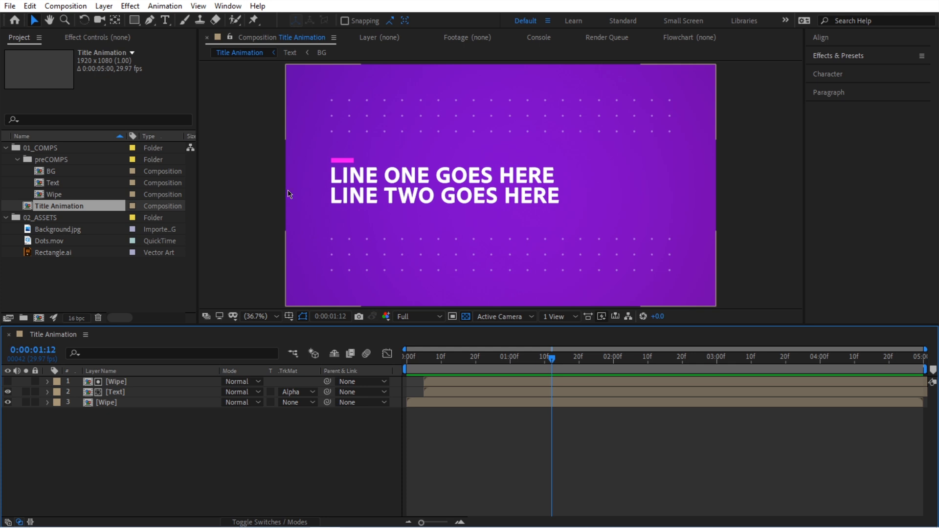
{"action": "left_click", "coordinate": [53, 183]}
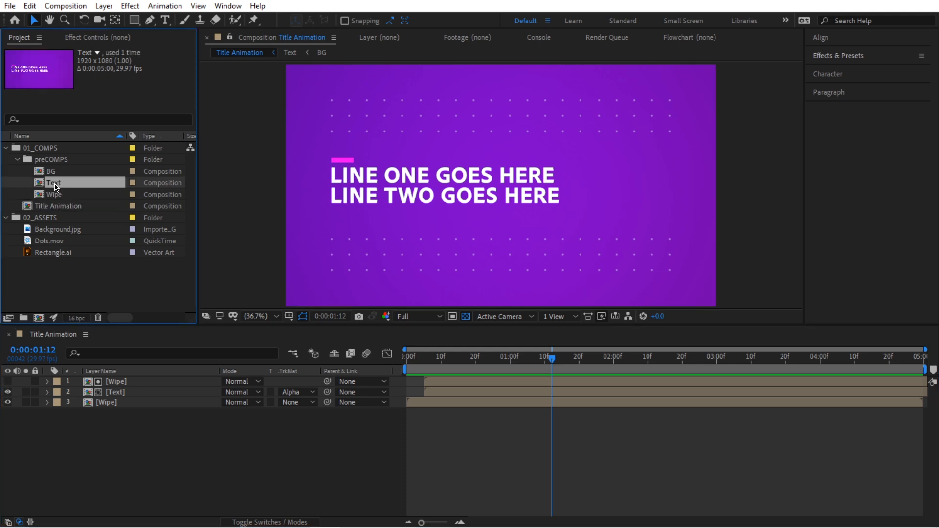
{"action": "double_click", "coordinate": [54, 182]}
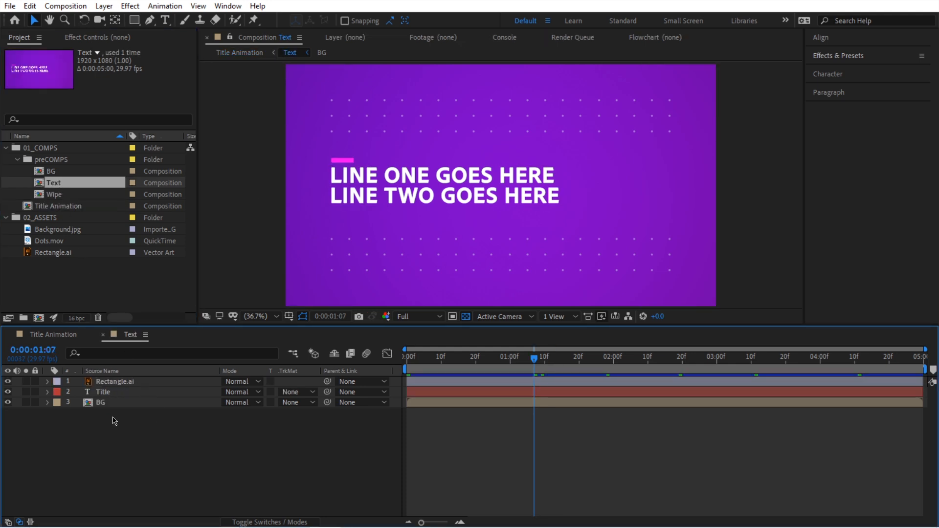
Step: Select and expand the Title layer and show its list of animatable text properties
{"action": "left_click", "coordinate": [102, 391]}
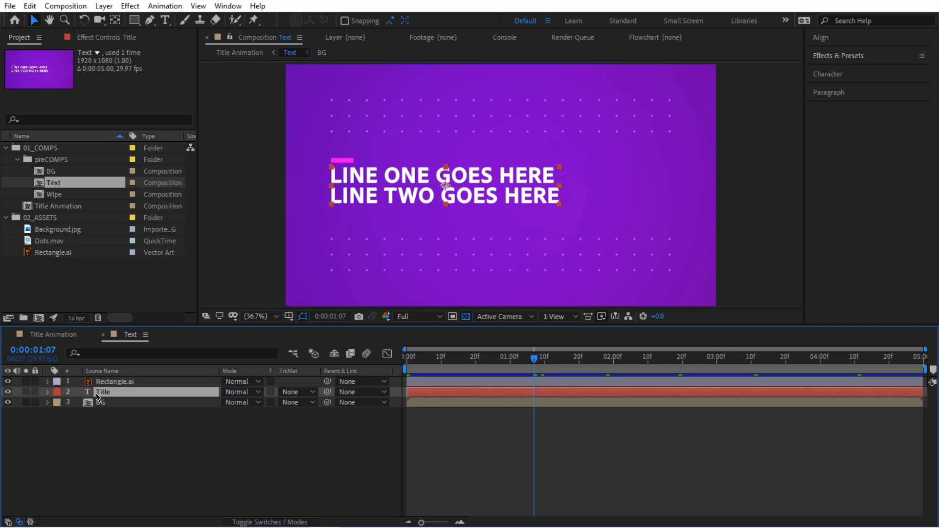
{"action": "left_click", "coordinate": [47, 392]}
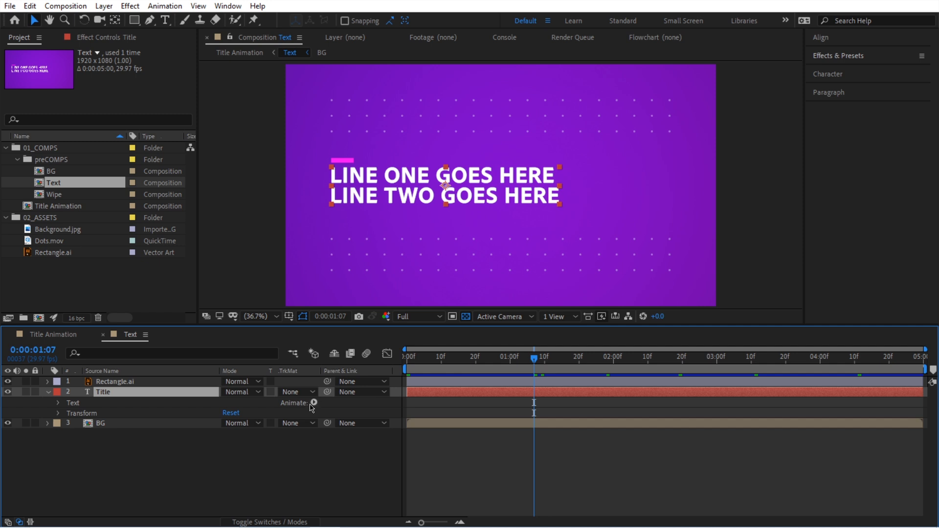
{"action": "left_click", "coordinate": [312, 402]}
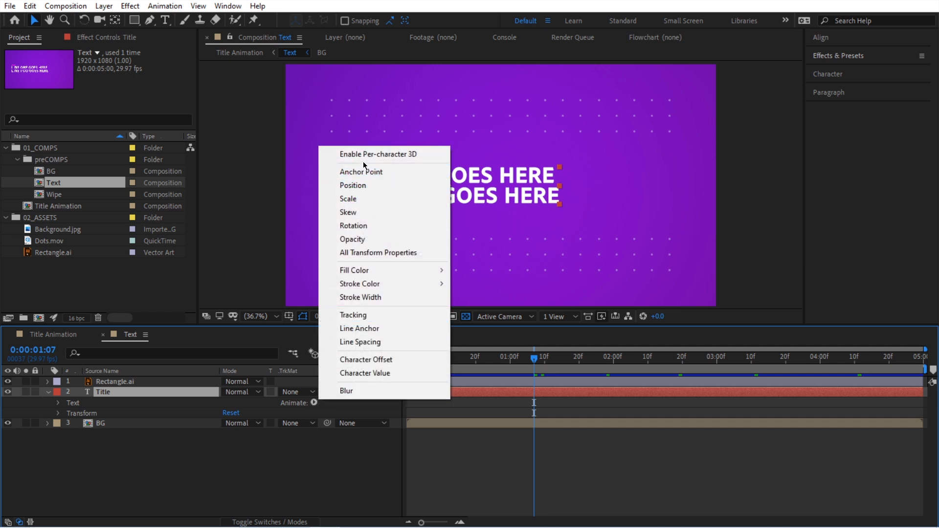
{"action": "mouse_move", "coordinate": [354, 270]}
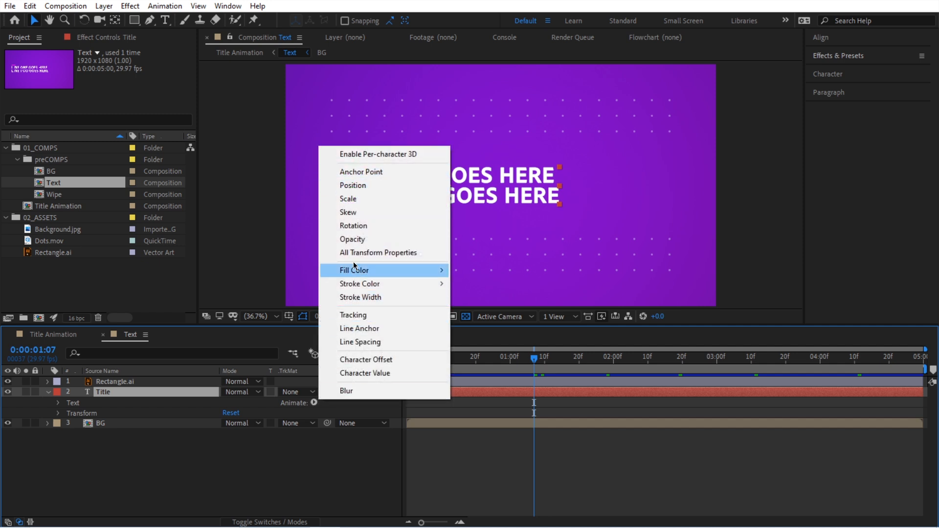
{"action": "mouse_move", "coordinate": [353, 185]}
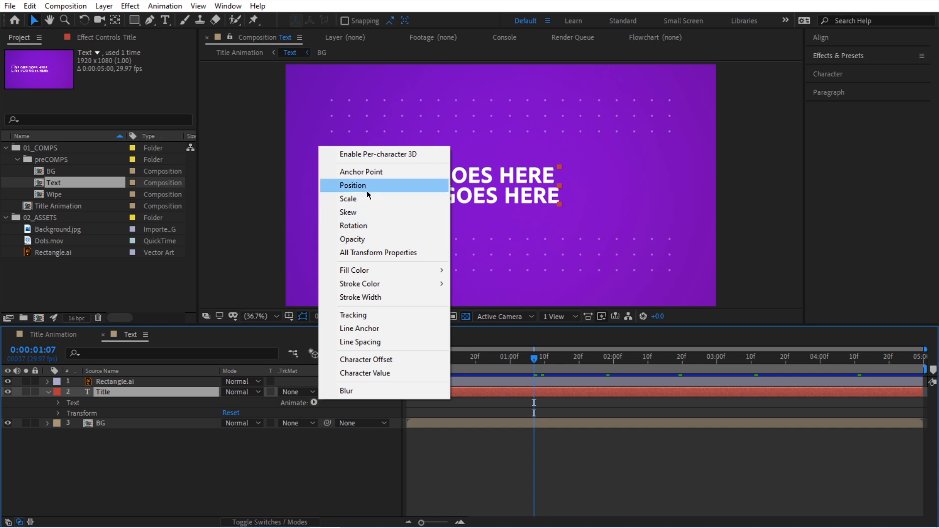
Step: Animate the Title's Position, then add Scale and Opacity to Animator 1
{"action": "left_click", "coordinate": [352, 185]}
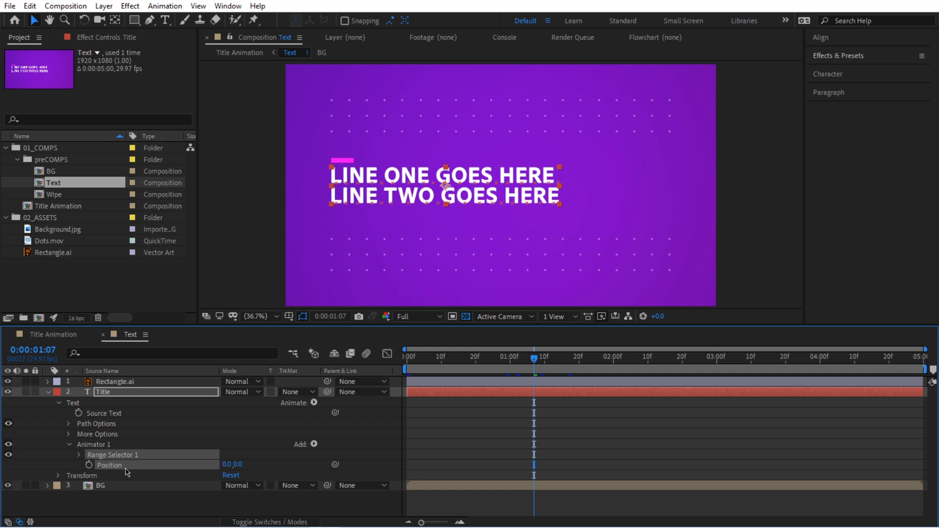
{"action": "mouse_move", "coordinate": [316, 449]}
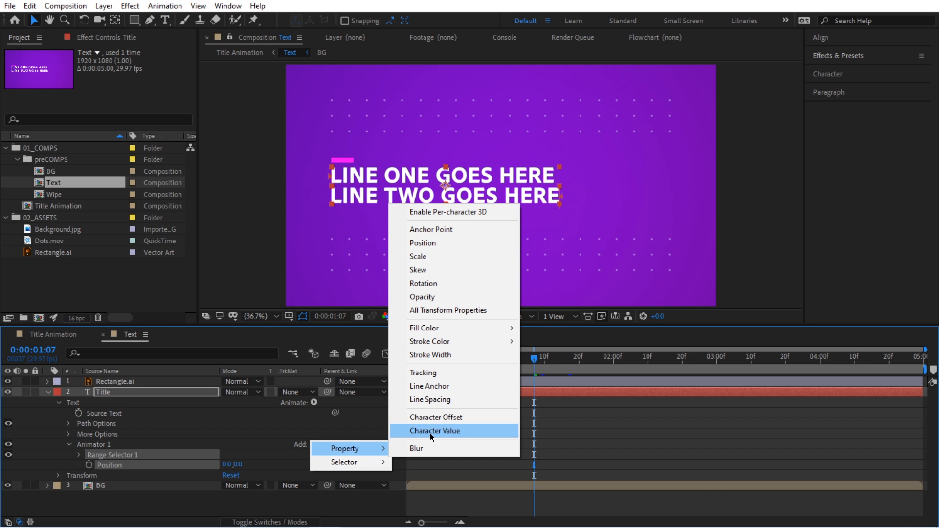
{"action": "left_click", "coordinate": [417, 256]}
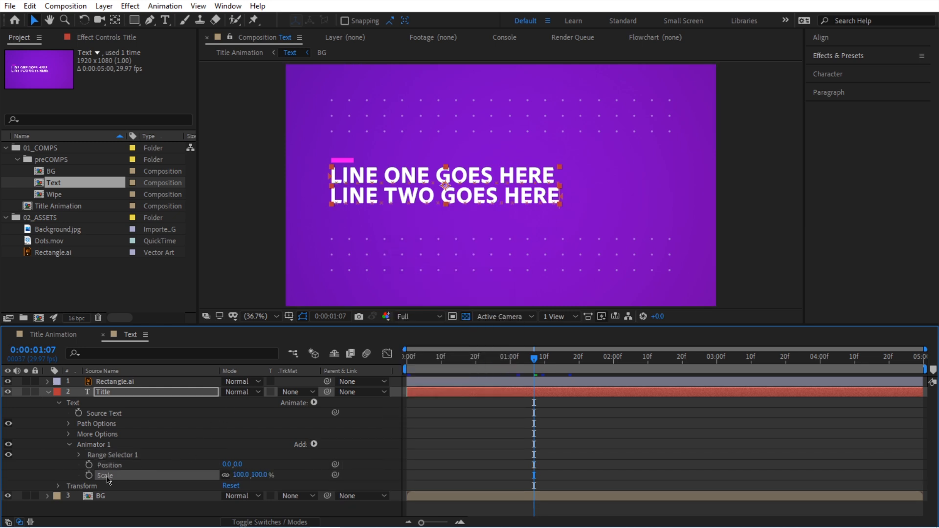
{"action": "left_click", "coordinate": [306, 448]}
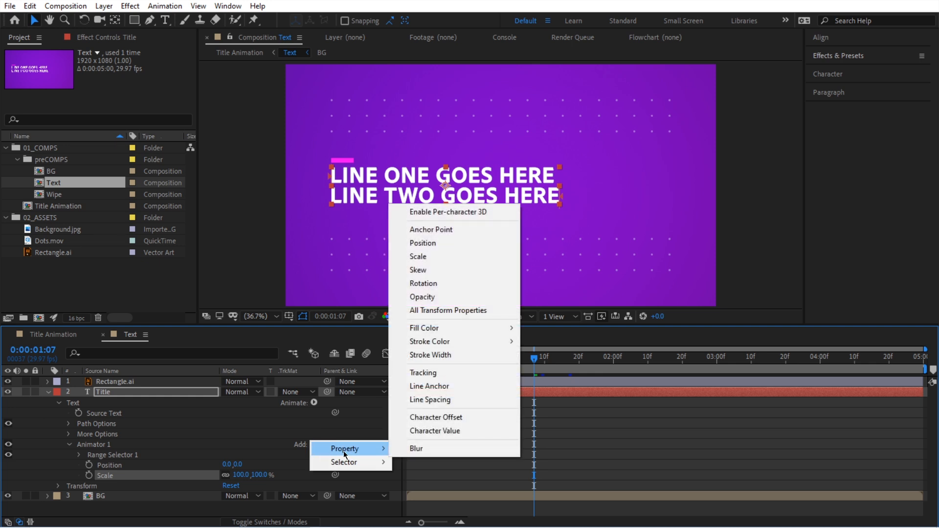
{"action": "mouse_move", "coordinate": [422, 297]}
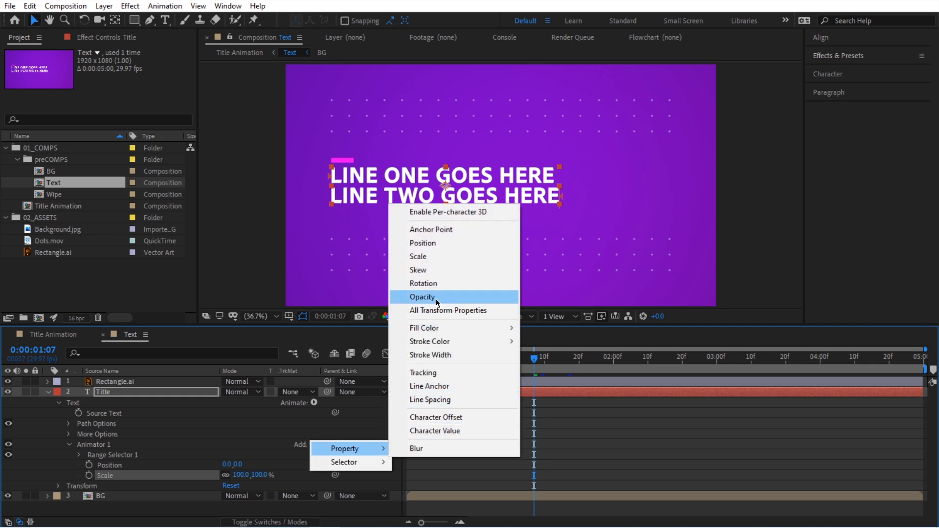
{"action": "left_click", "coordinate": [422, 283]}
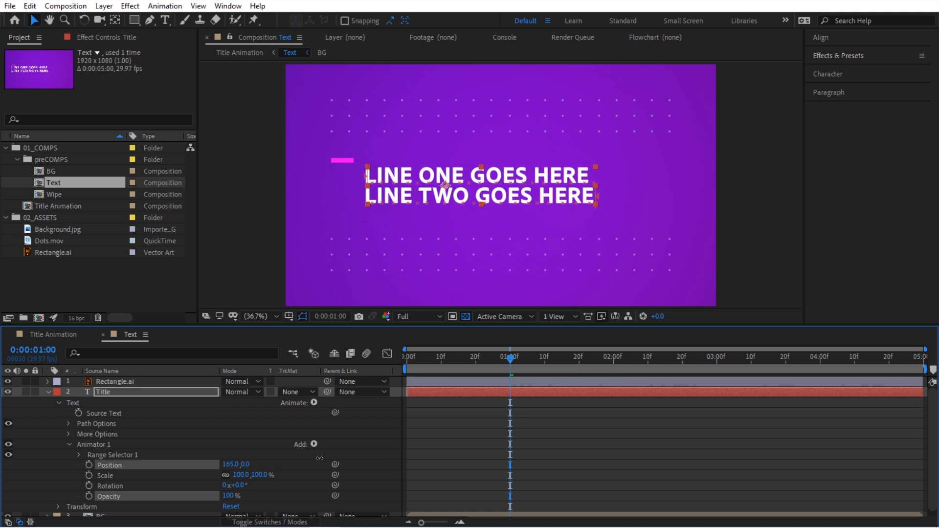
Step: Set the animator's Position offset to 500 and enlarge the Scale toward 203%
{"action": "left_click_drag", "start_coordinate": [235, 464], "coordinate": [246, 464]}
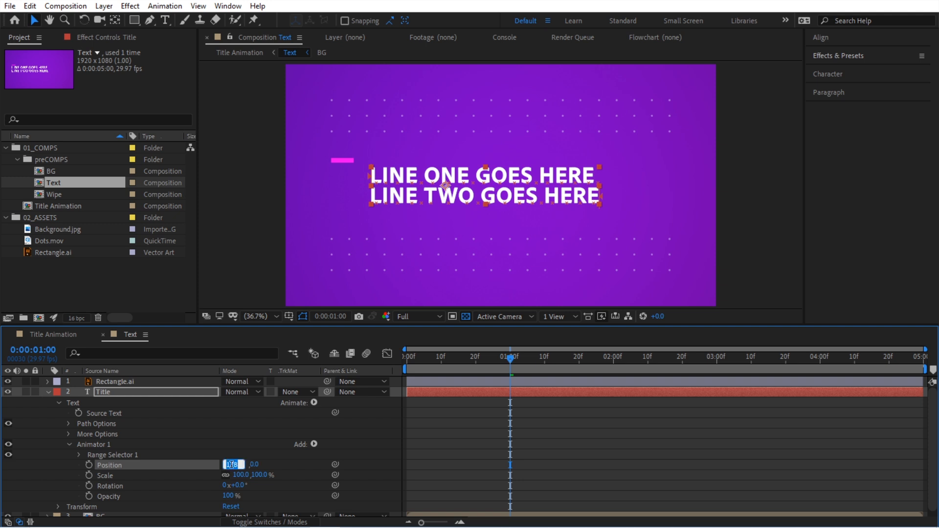
{"action": "type", "text": "500"}
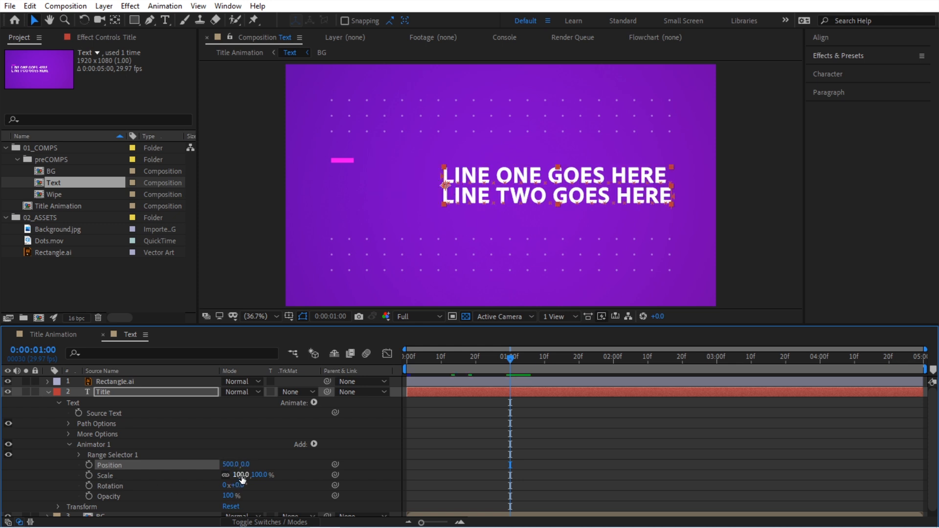
{"action": "left_click_drag", "start_coordinate": [239, 475], "coordinate": [254, 475]}
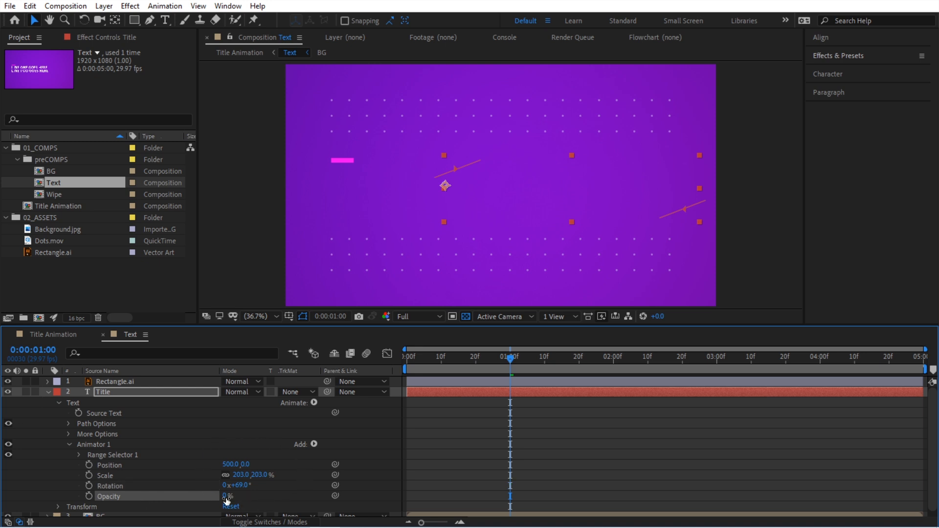
{"action": "mouse_move", "coordinate": [299, 489]}
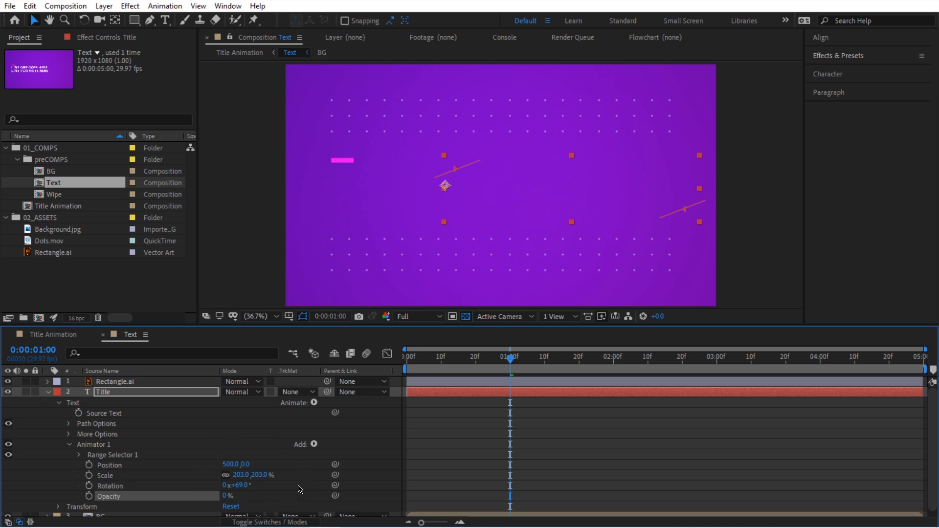
{"action": "mouse_move", "coordinate": [411, 429]}
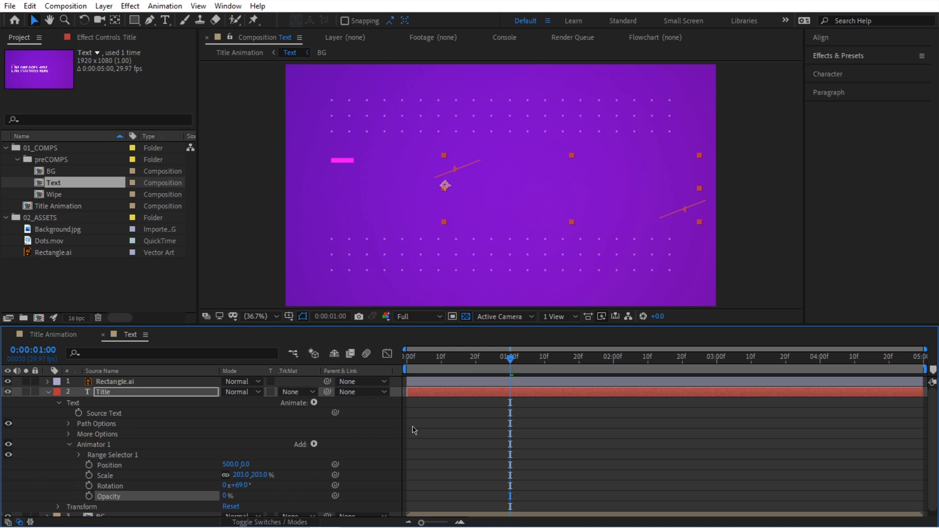
{"action": "mouse_move", "coordinate": [317, 437]}
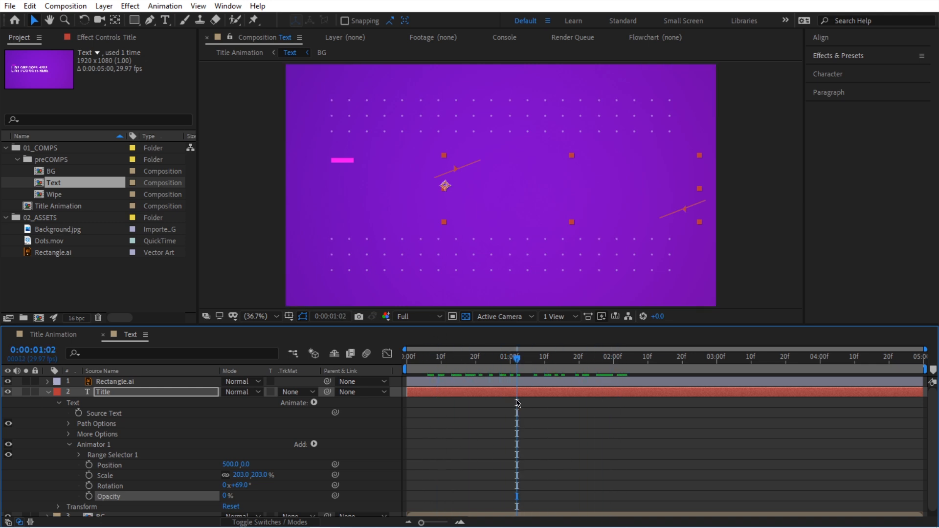
{"action": "mouse_move", "coordinate": [250, 448]}
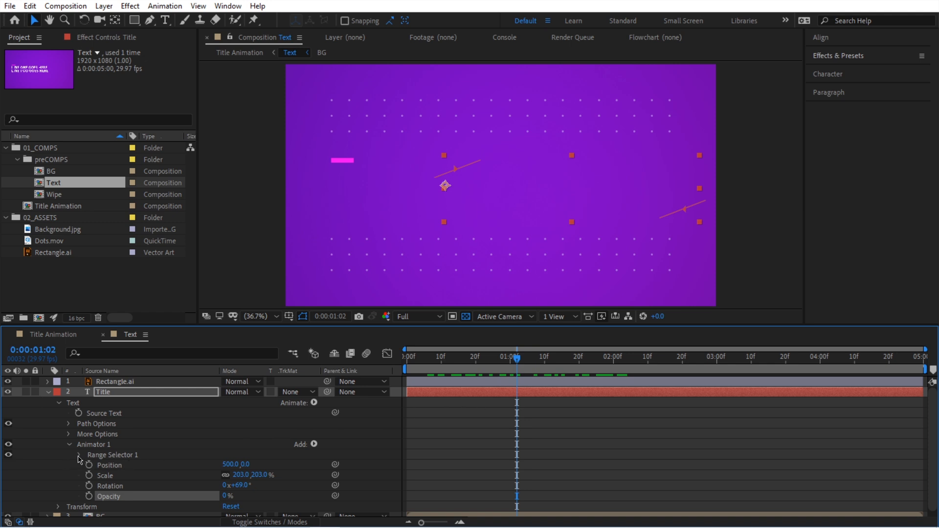
Step: Expand the Range Selector and set Based On to Words, test Lines, then return to Words
{"action": "left_click", "coordinate": [78, 455]}
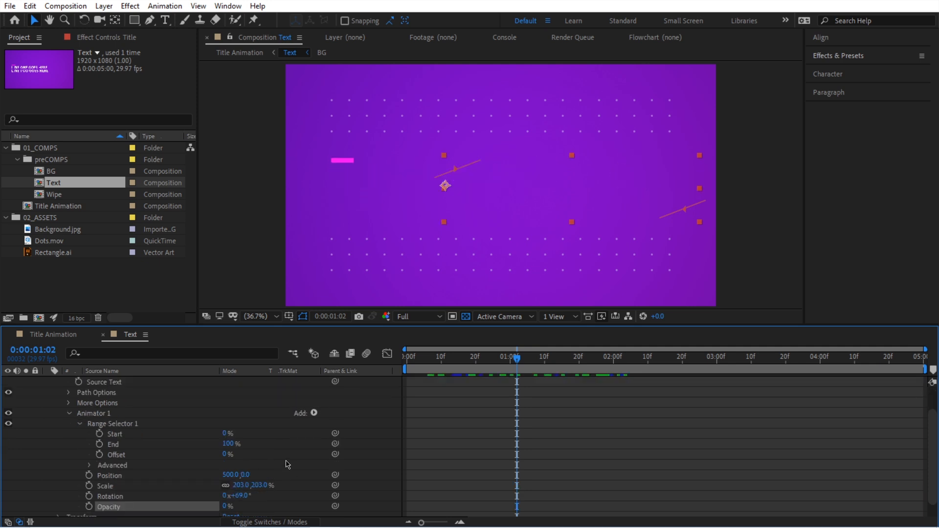
{"action": "mouse_move", "coordinate": [250, 461]}
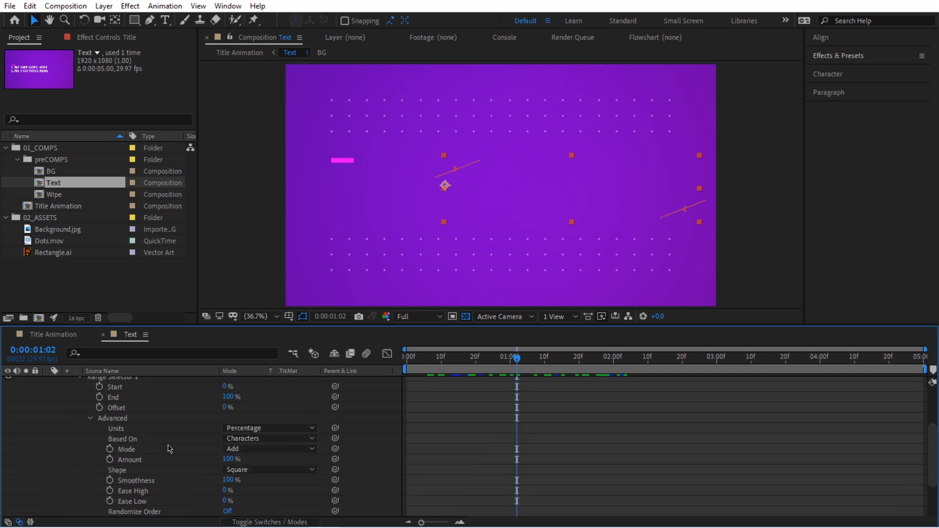
{"action": "mouse_move", "coordinate": [173, 445]}
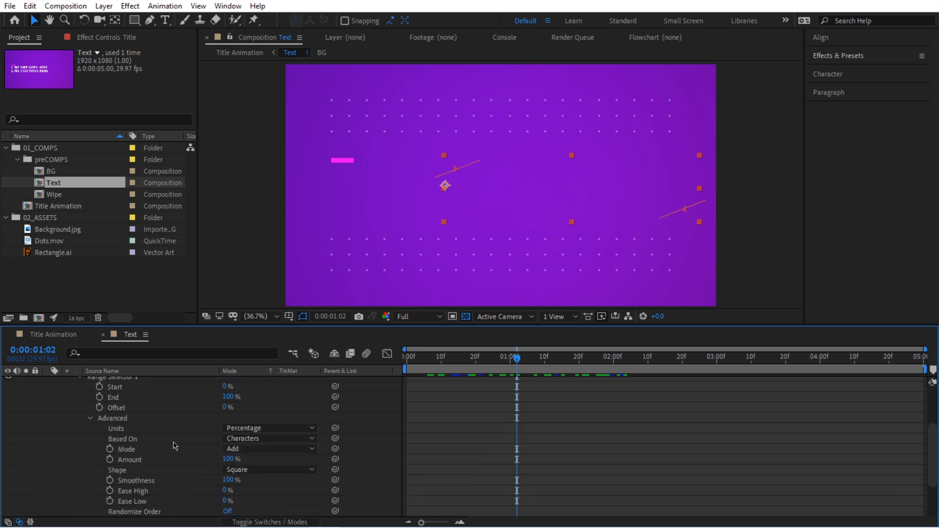
{"action": "left_click", "coordinate": [270, 438]}
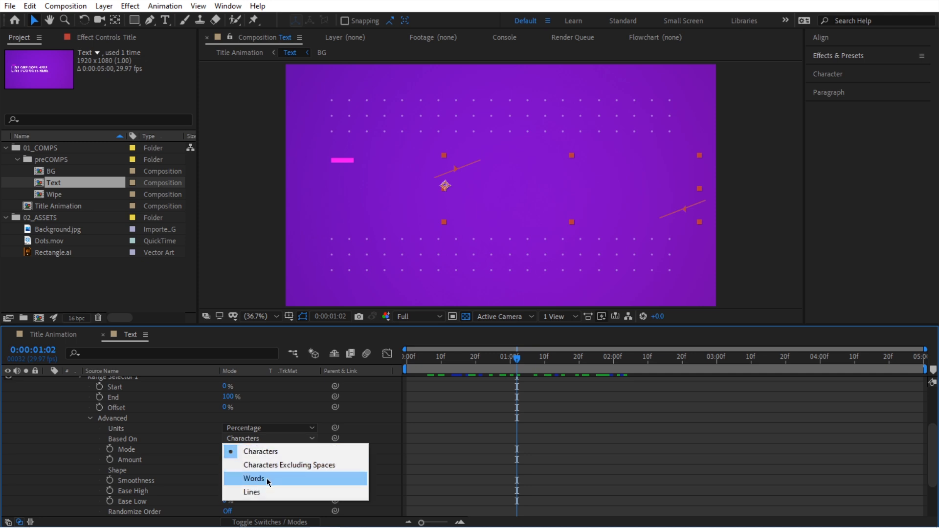
{"action": "left_click", "coordinate": [254, 478]}
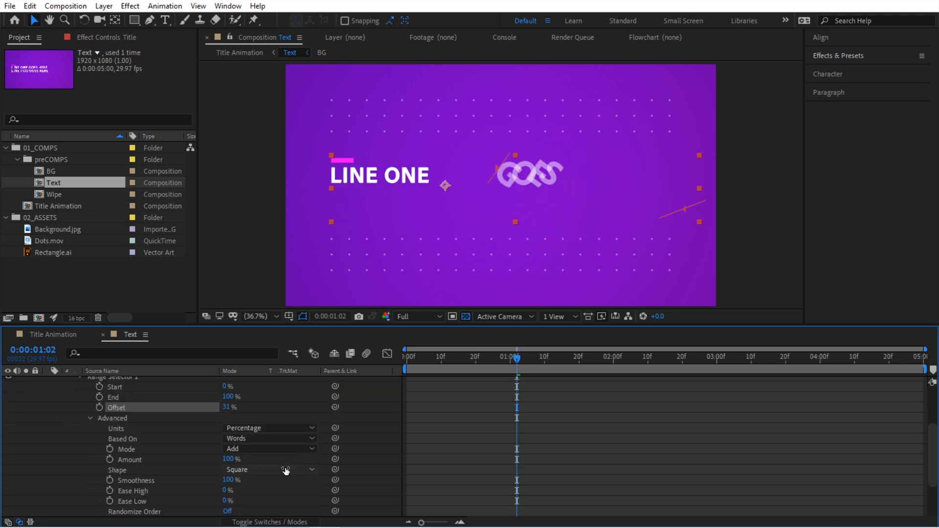
{"action": "left_click", "coordinate": [269, 438]}
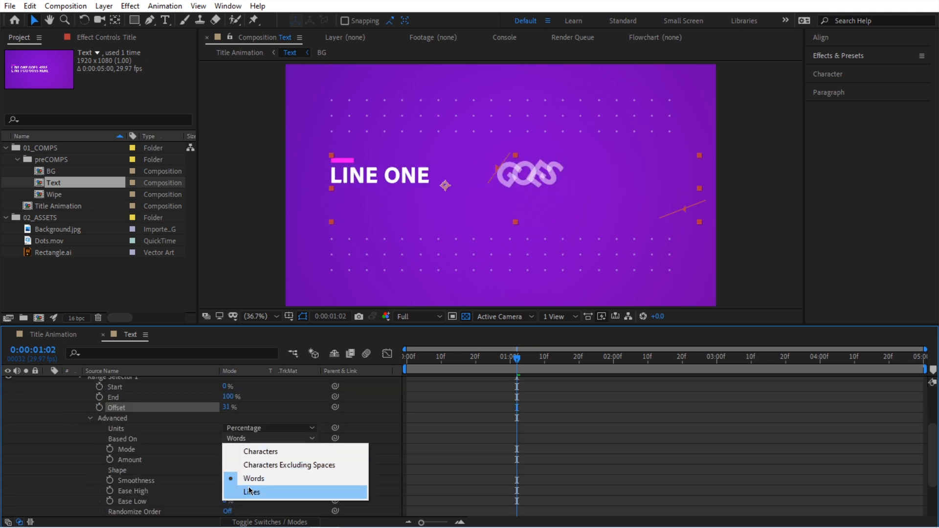
{"action": "left_click", "coordinate": [251, 491]}
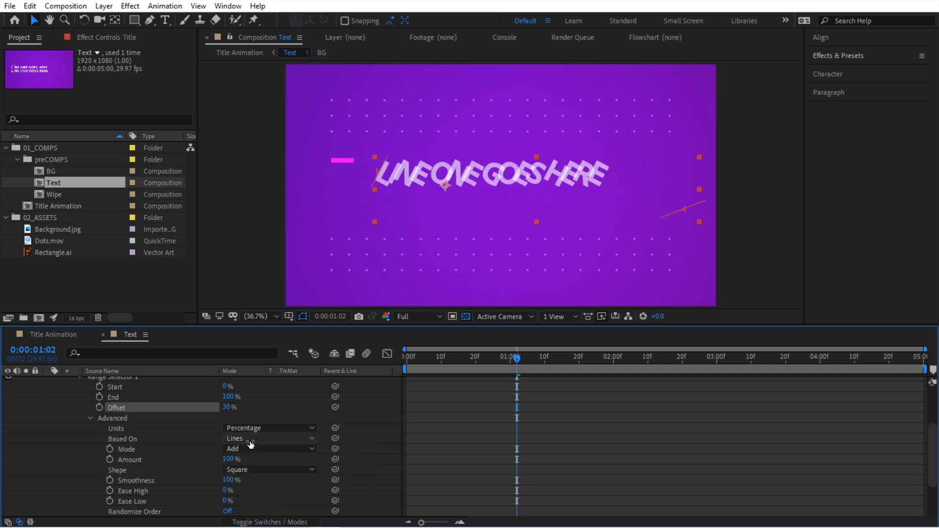
{"action": "left_click", "coordinate": [269, 438]}
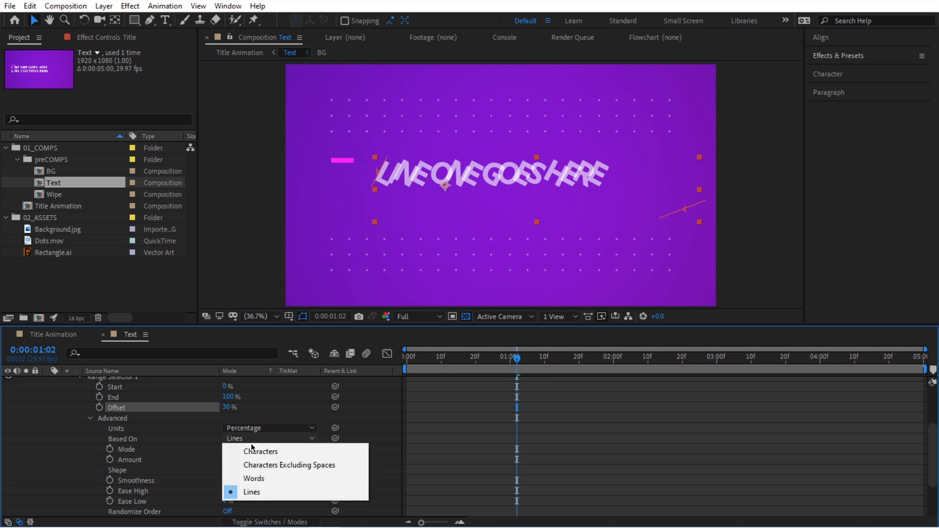
{"action": "left_click", "coordinate": [253, 478]}
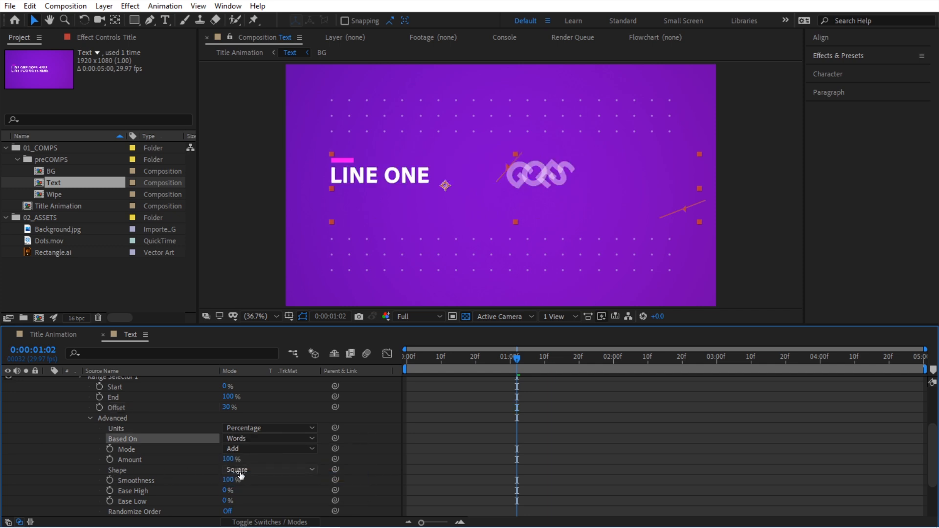
Step: Change the Range Selector shape to Ramp Up
{"action": "left_click", "coordinate": [270, 469]}
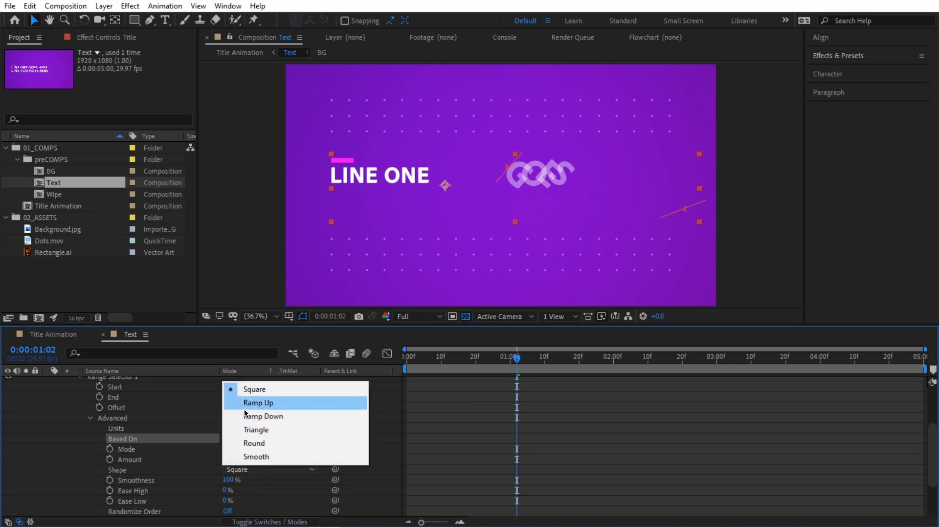
{"action": "left_click", "coordinate": [258, 403]}
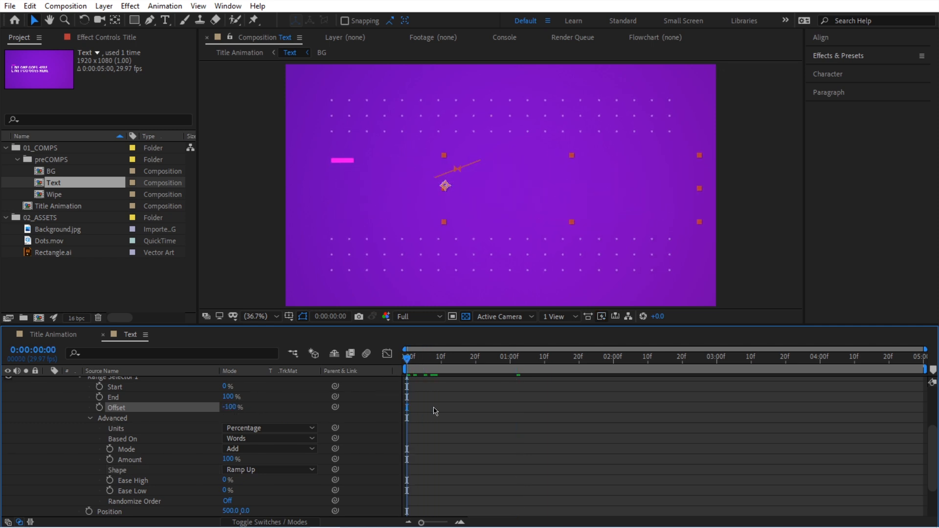
Step: Keyframe Offset at -100% at frame 0, move ahead about a second, and reach the second keyframe
{"action": "left_click", "coordinate": [91, 407]}
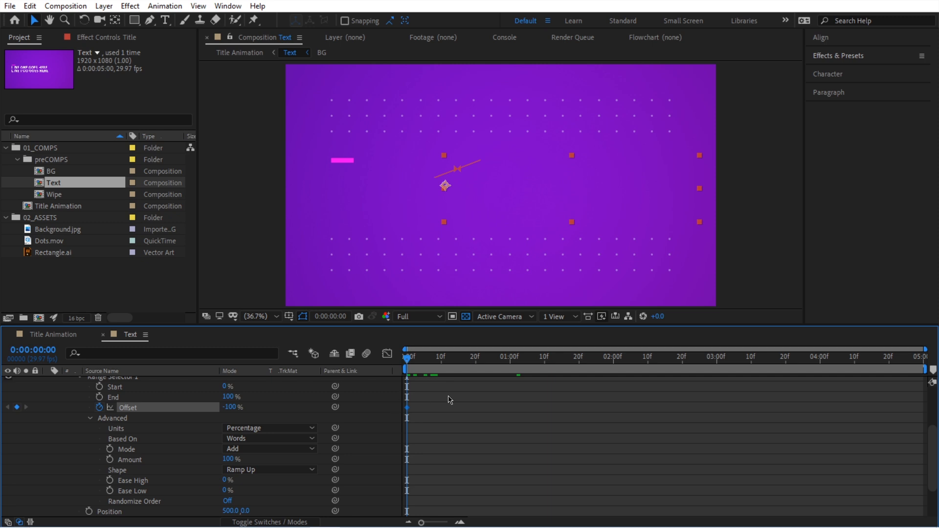
{"action": "key", "text": "shift+pagedown"}
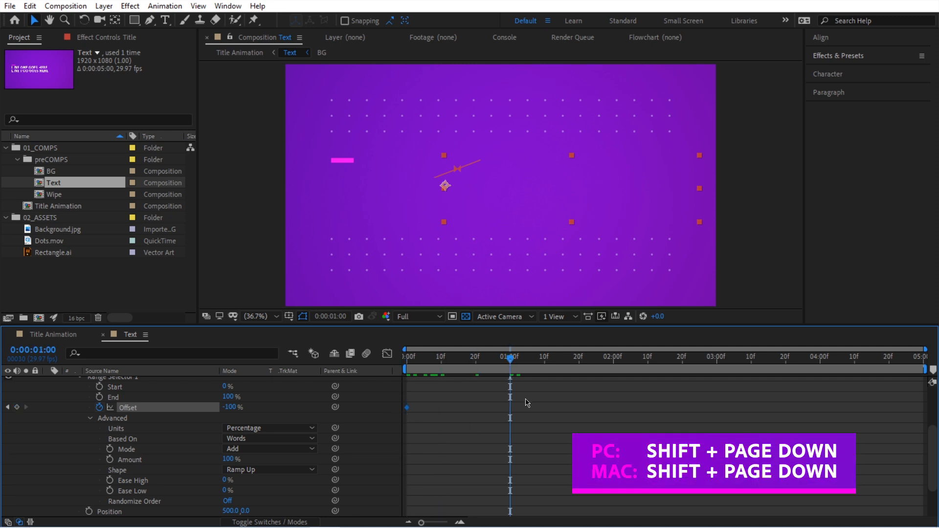
{"action": "key", "text": "shift+pagedown"}
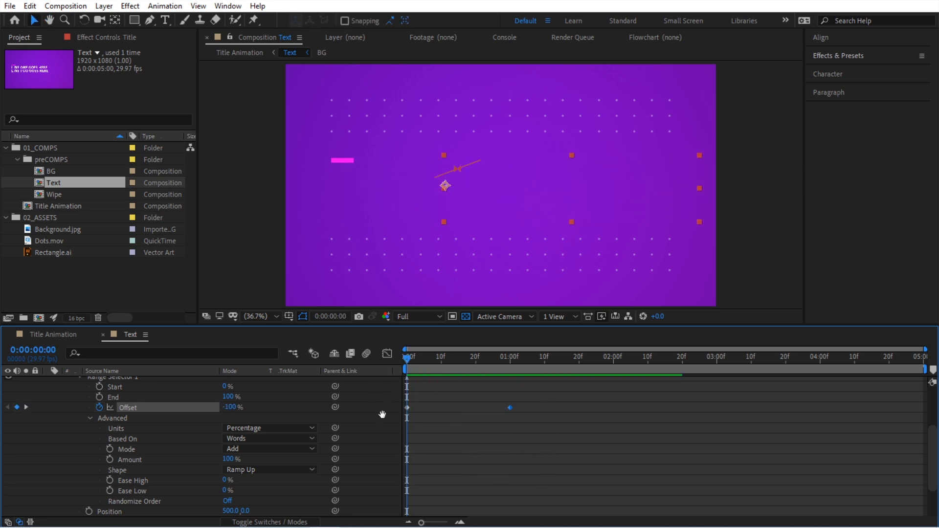
{"action": "left_click", "coordinate": [511, 357]}
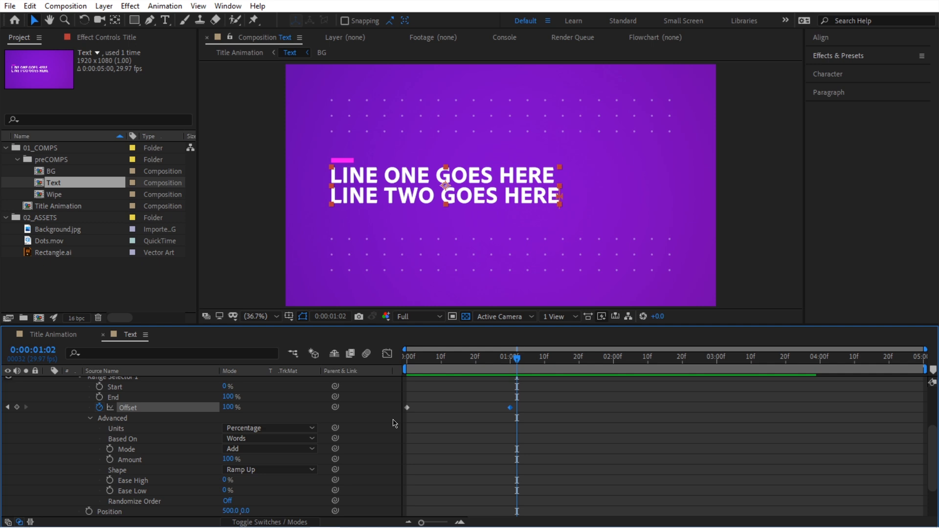
{"action": "mouse_move", "coordinate": [191, 488]}
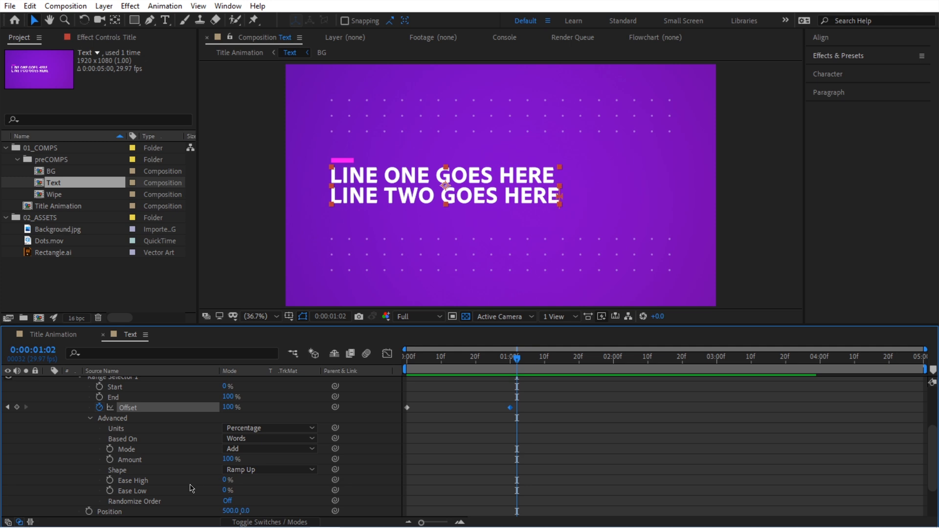
{"action": "mouse_move", "coordinate": [124, 490]}
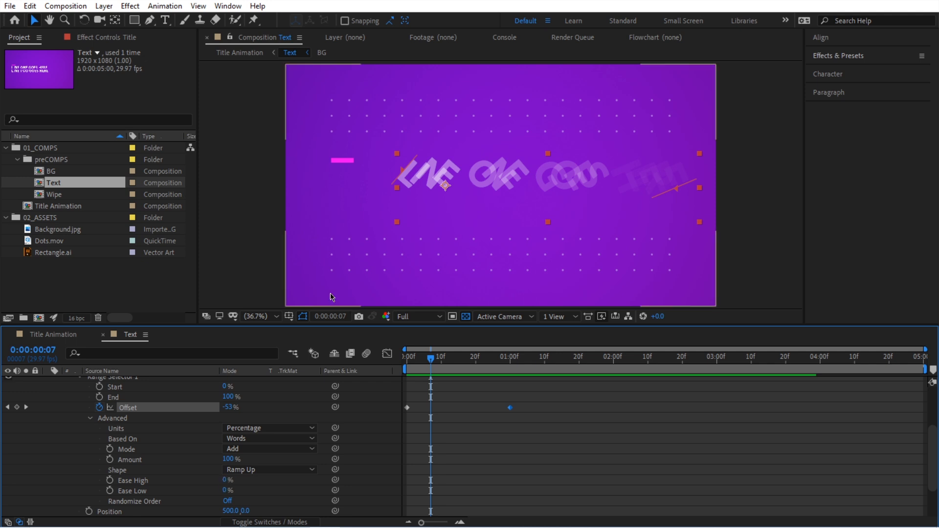
Step: Preview the words animating in, then set Ease High to 0% at a mid-animation frame
{"action": "left_click_drag", "start_coordinate": [431, 357], "coordinate": [416, 357]}
{"action": "type", "text": "100"}
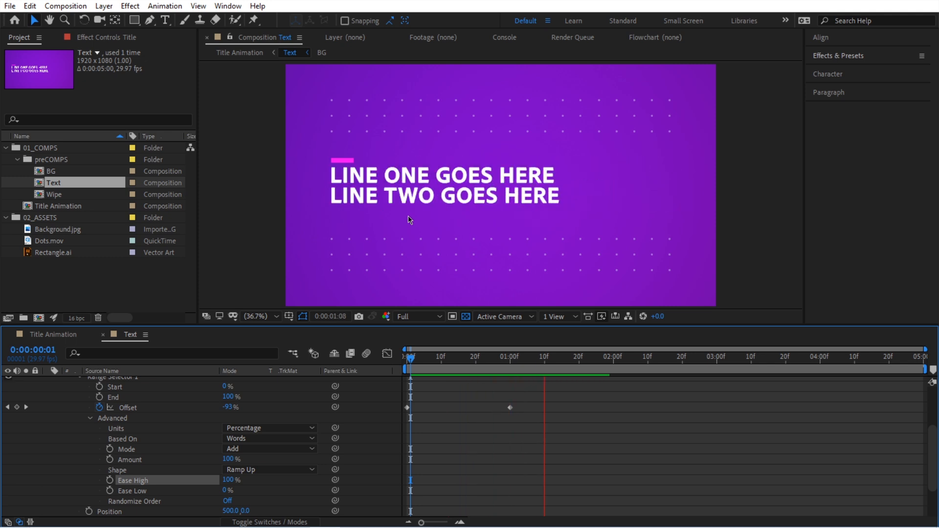
{"action": "left_click", "coordinate": [445, 357]}
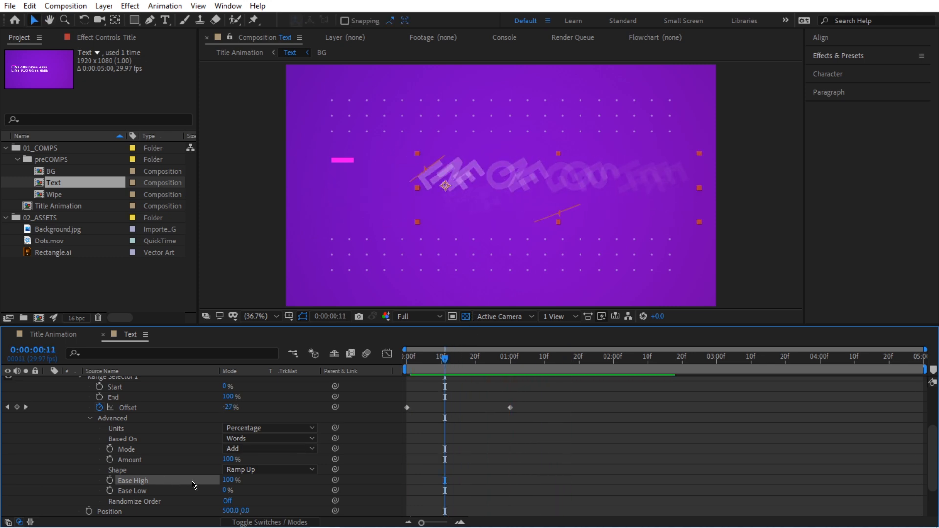
{"action": "left_click", "coordinate": [232, 480]}
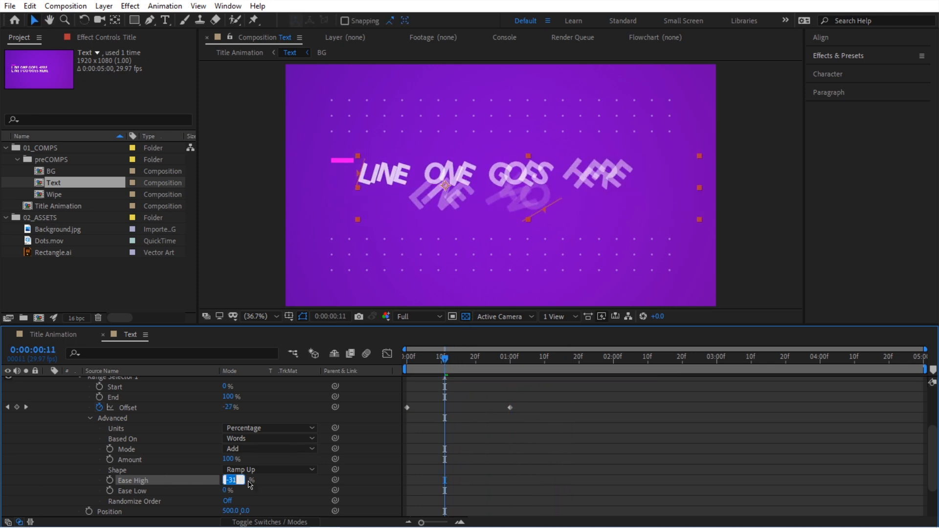
{"action": "type", "text": "0 %"}
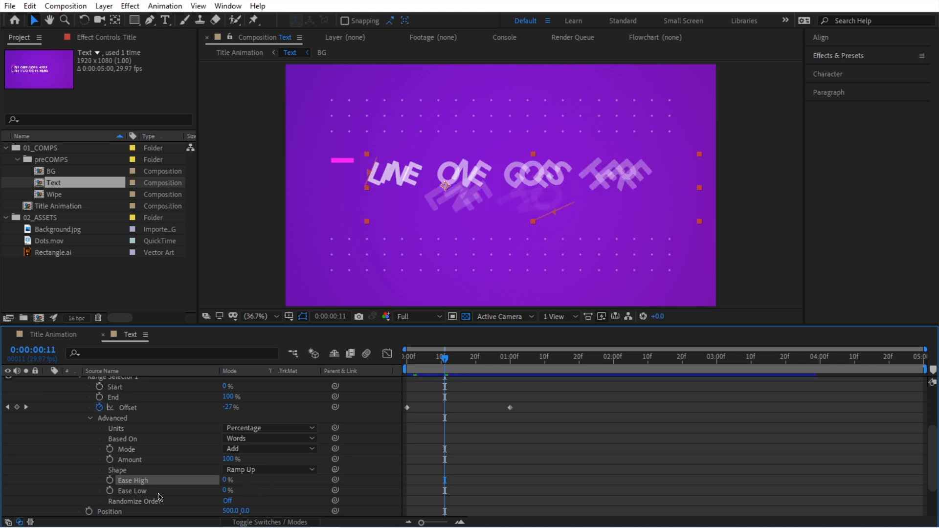
{"action": "mouse_move", "coordinate": [560, 207]}
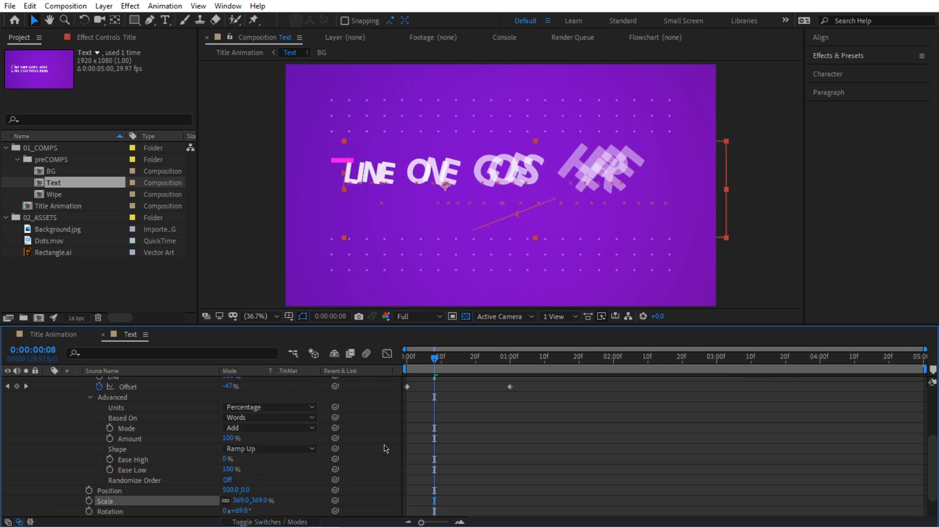
Step: Check the animator settings (Scale 369%, Tracking 467) and scrub to preview the title settling
{"action": "left_click", "coordinate": [301, 408]}
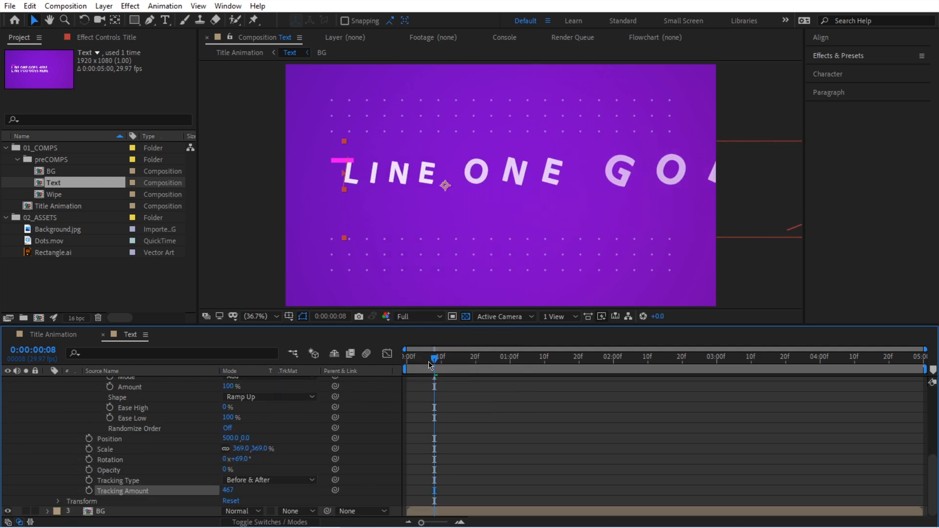
{"action": "left_click_drag", "start_coordinate": [429, 366], "coordinate": [496, 366]}
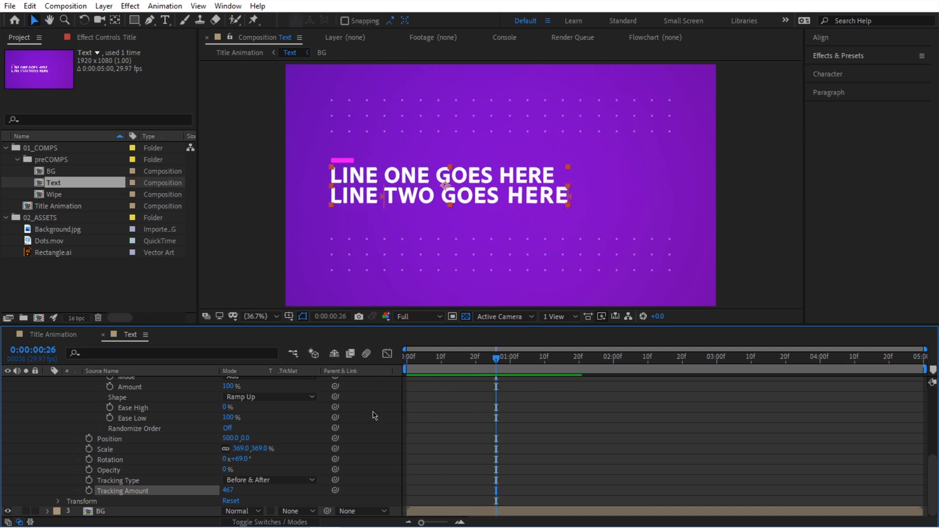
{"action": "mouse_move", "coordinate": [290, 466]}
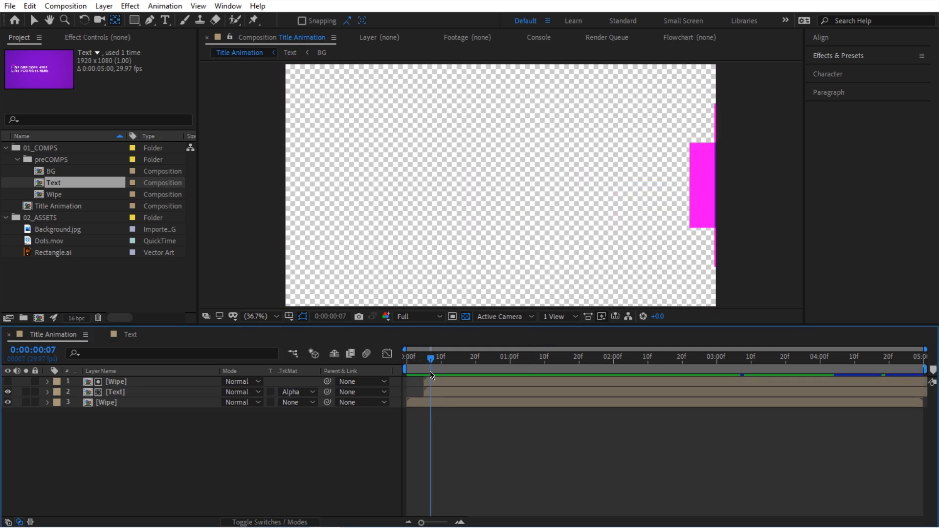
Step: Scrub the timeline to compare the magenta wipe timing against the title
{"action": "left_click_drag", "start_coordinate": [431, 357], "coordinate": [475, 357]}
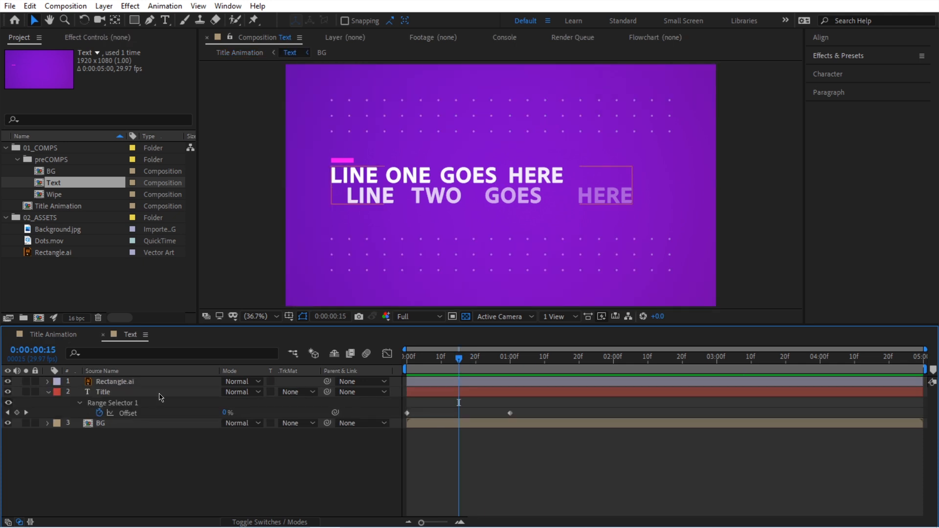
{"action": "mouse_move", "coordinate": [441, 397]}
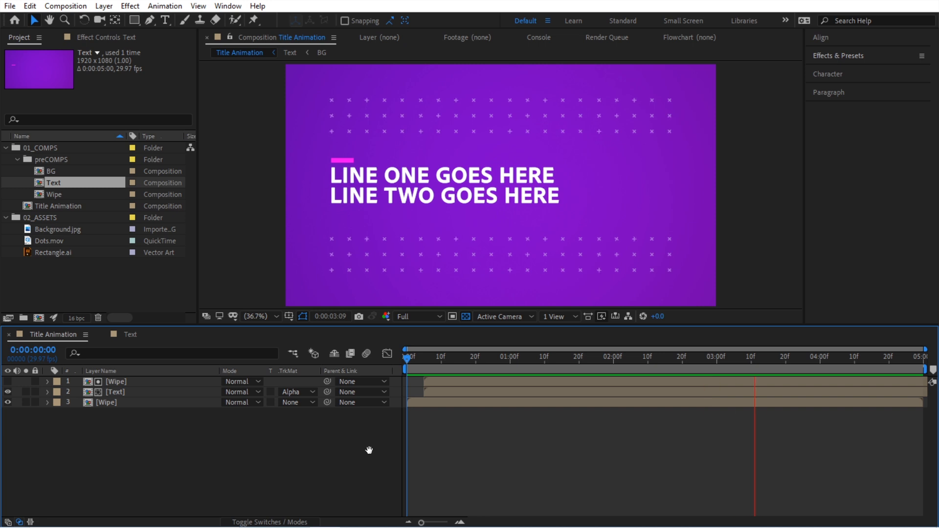
Step: At the wipe's entry frame, select both Wipe layers and duplicate them
{"action": "left_click", "coordinate": [422, 357]}
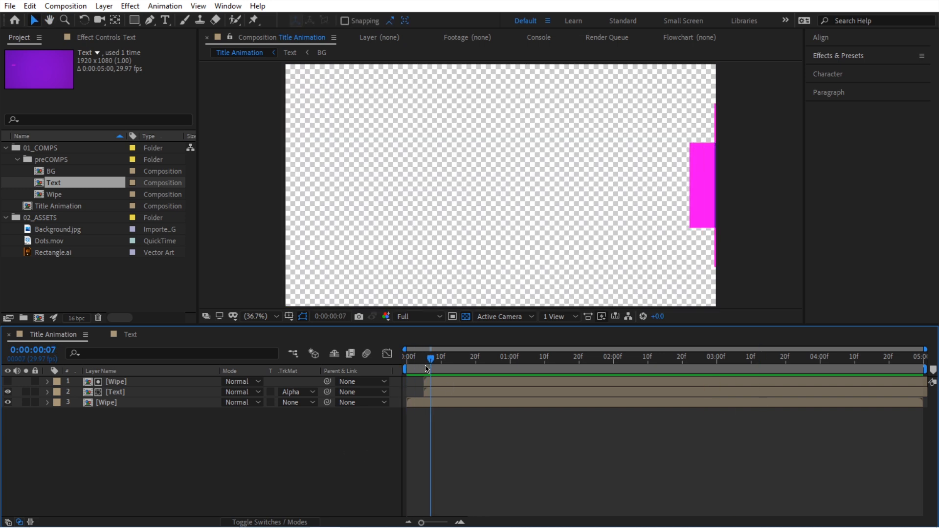
{"action": "left_click", "coordinate": [107, 401]}
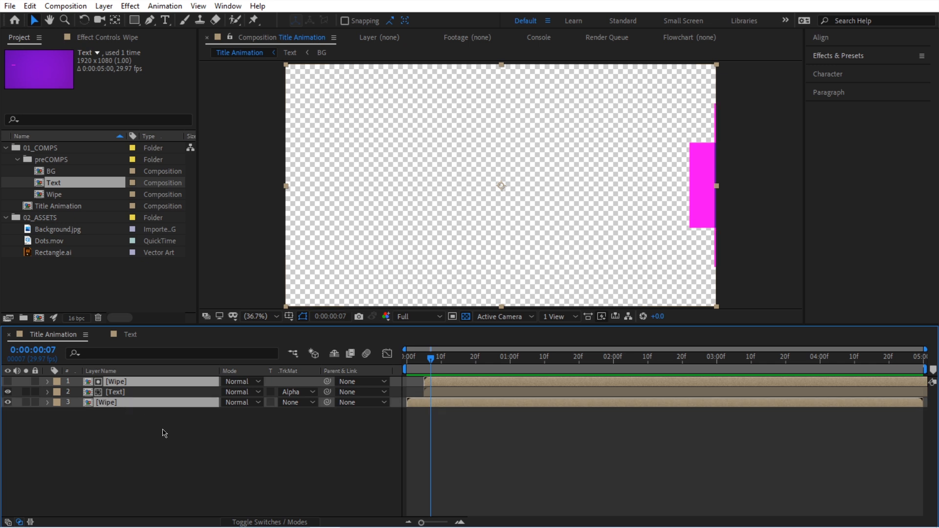
{"action": "key", "text": "ctrl+d"}
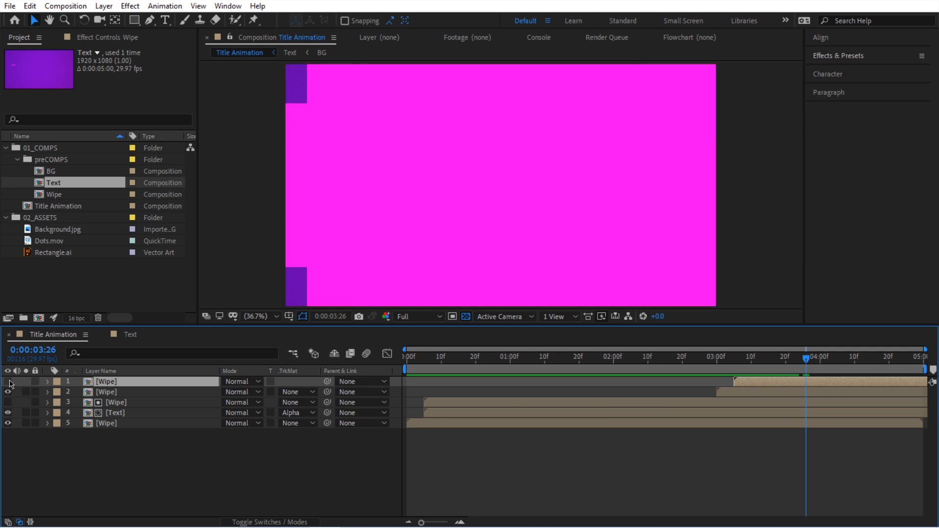
Step: Show the top Wipe layer and set its blend mode to Silhouette Alpha
{"action": "left_click", "coordinate": [239, 382]}
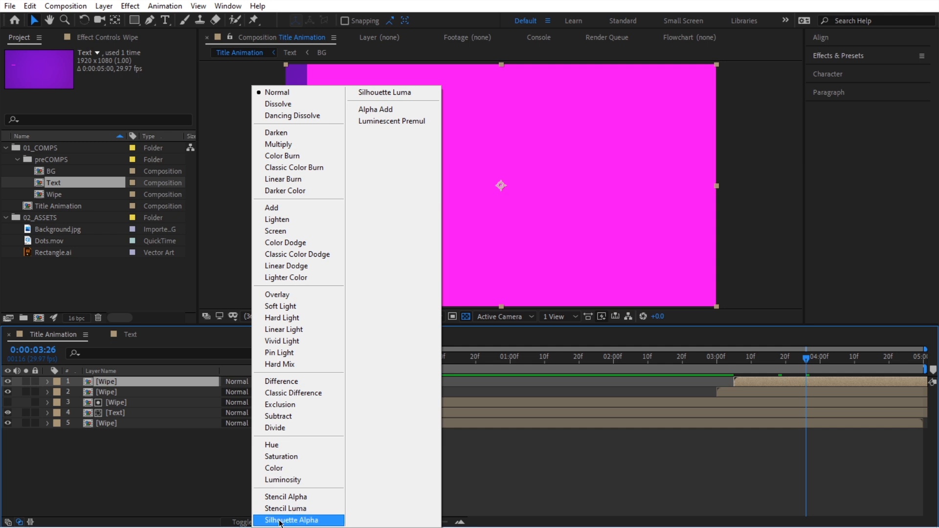
{"action": "left_click", "coordinate": [293, 520]}
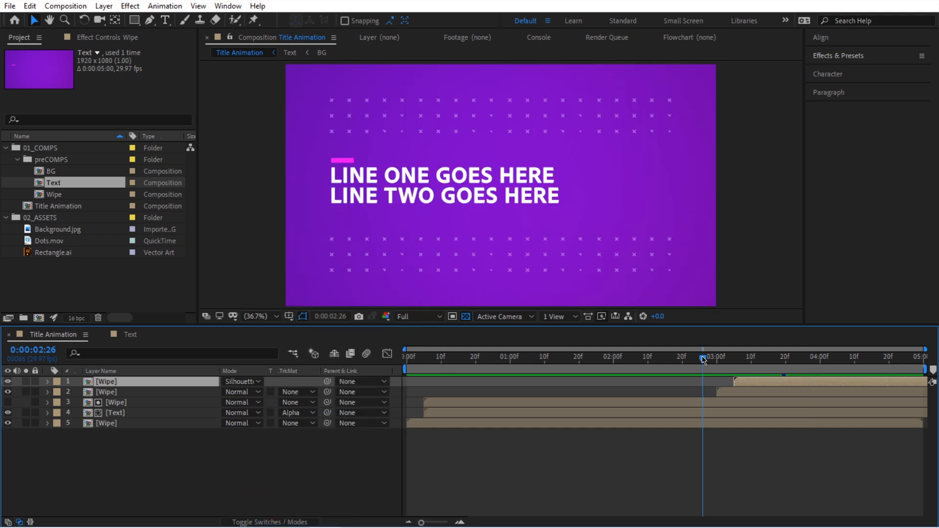